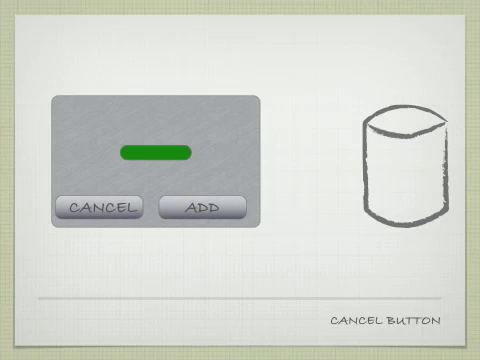
click(198, 210)
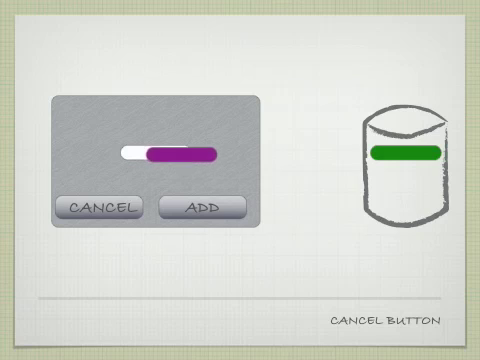
click(200, 208)
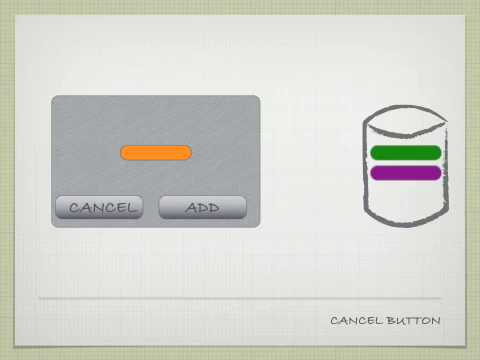
click(108, 208)
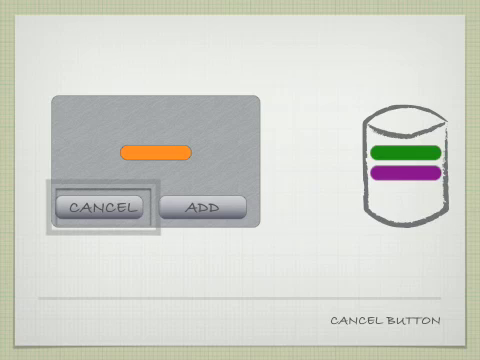